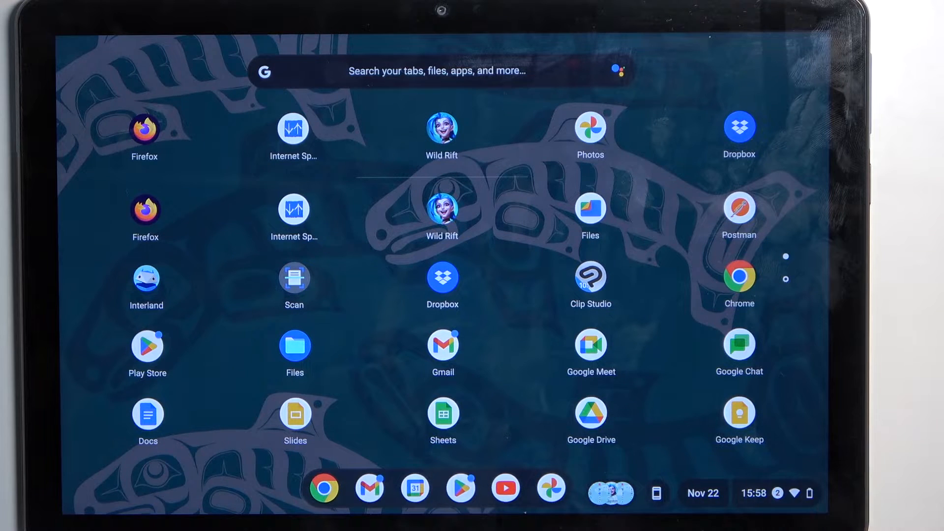
Step: Open Settings through the gear icon in the Quick Settings panel
{"action": "left_click", "coordinate": [753, 493]}
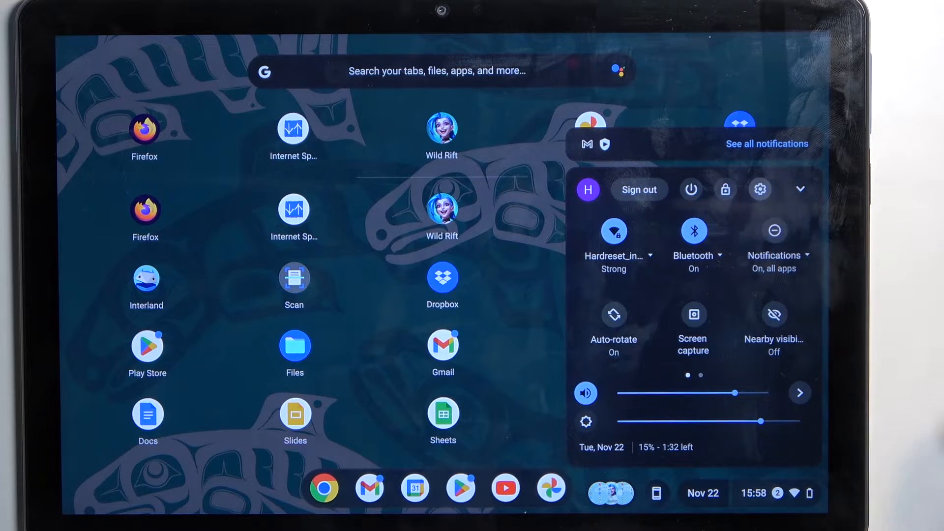
{"action": "left_click", "coordinate": [759, 189]}
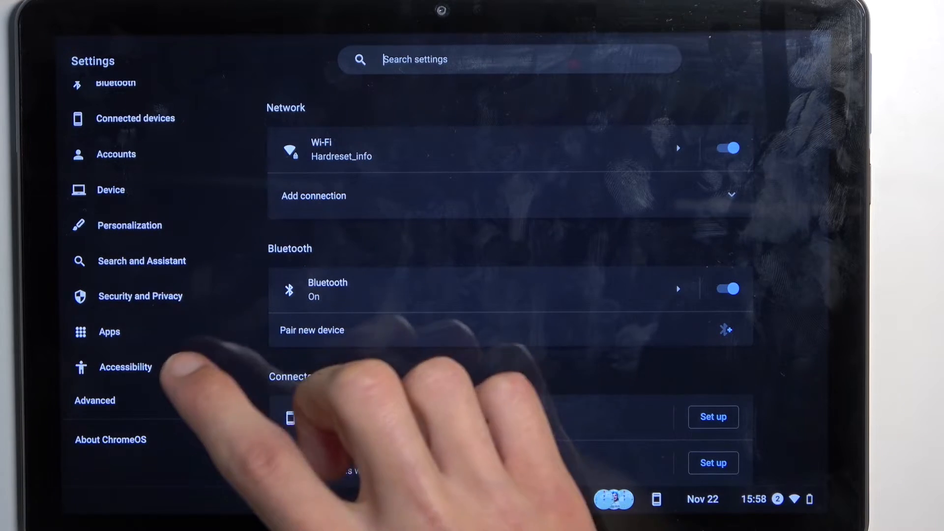
Step: Under Advanced > Reset settings, reset with Powerwash and confirm the restart
{"action": "left_click", "coordinate": [95, 400]}
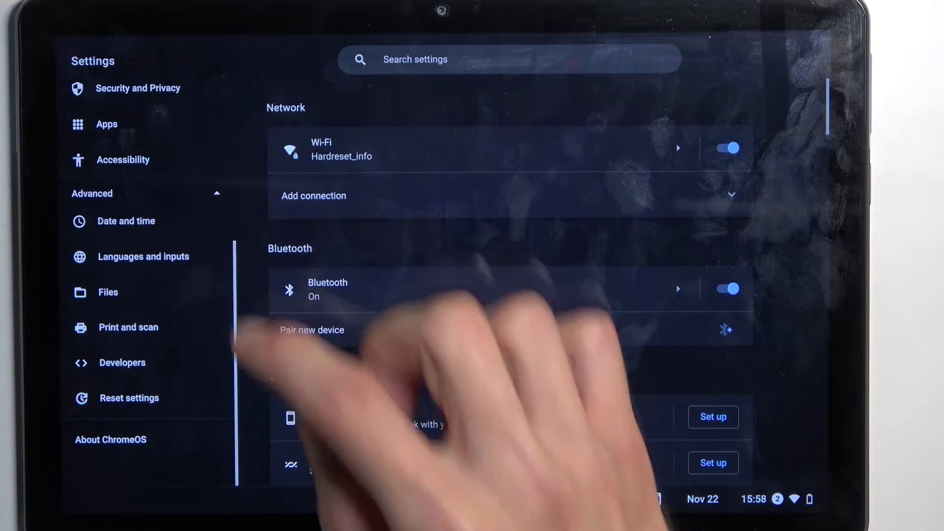
{"action": "left_click", "coordinate": [128, 397]}
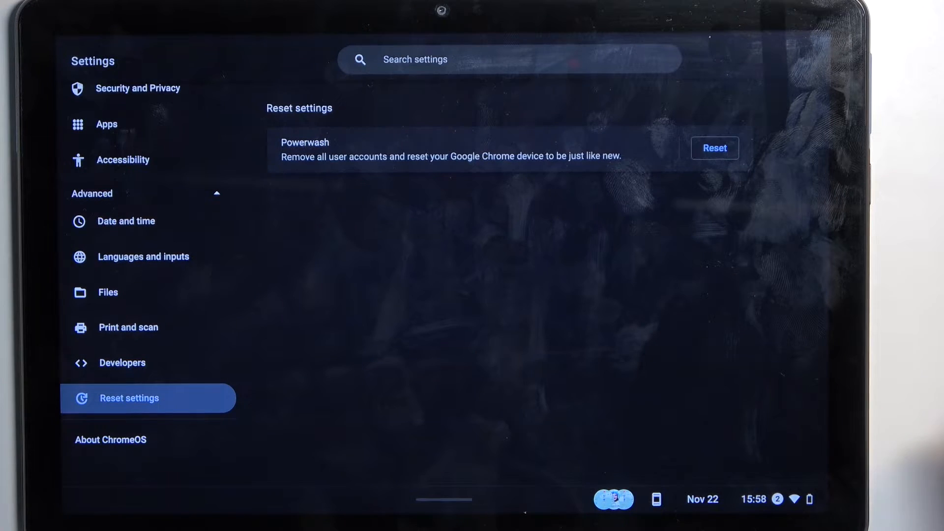
{"action": "left_click", "coordinate": [713, 148]}
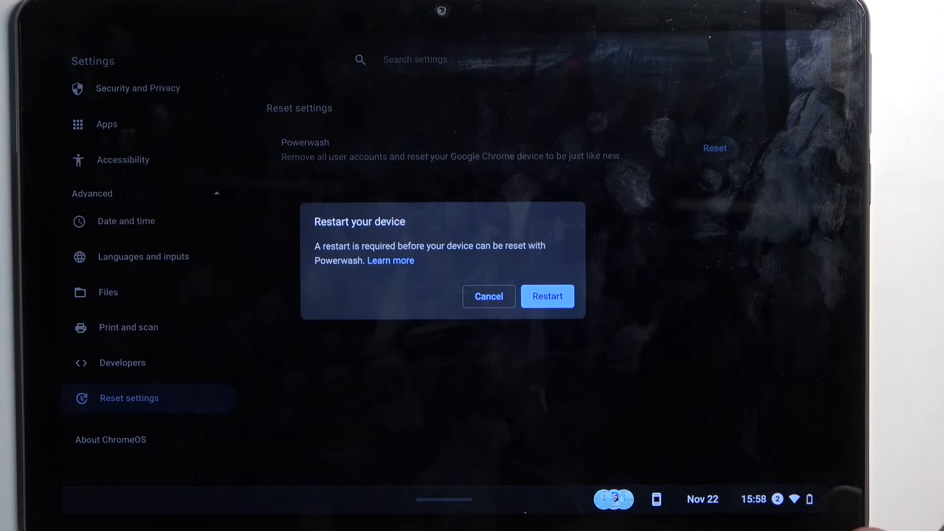
{"action": "left_click", "coordinate": [546, 296]}
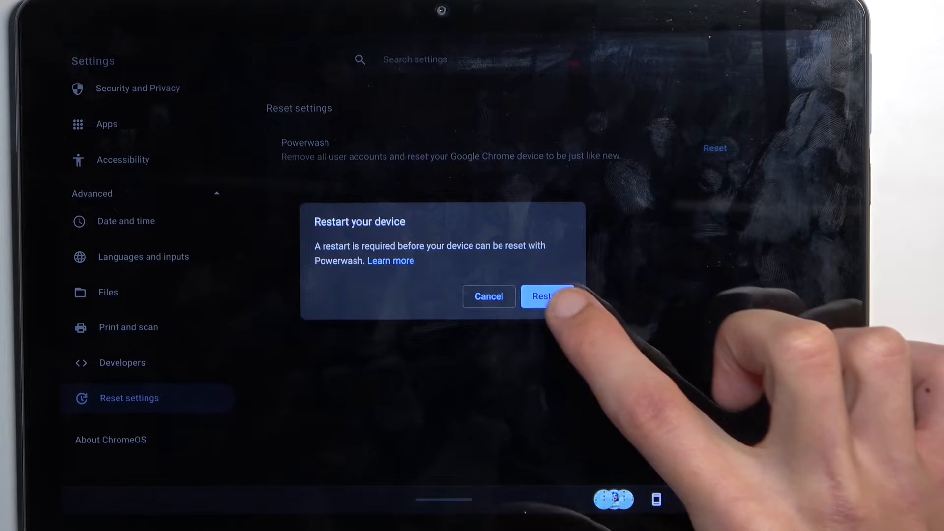
{"action": "left_click", "coordinate": [546, 295]}
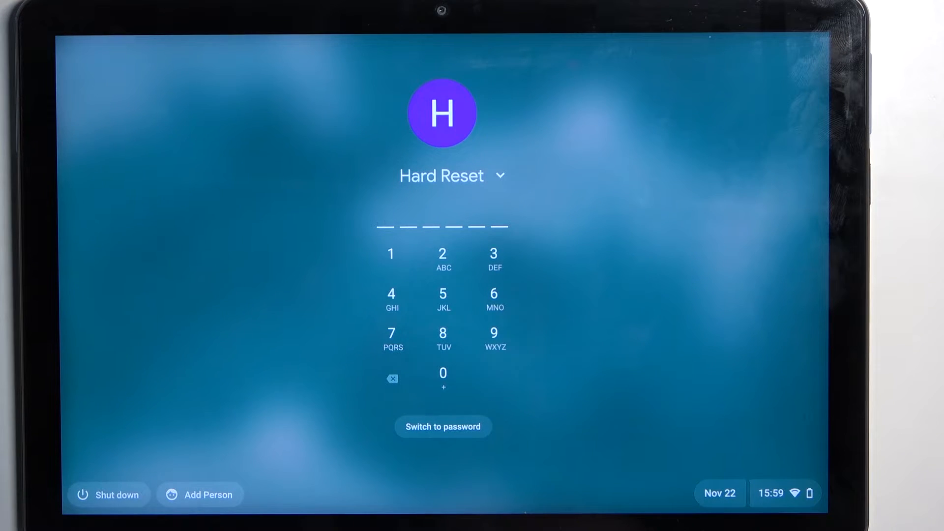
Step: After the reboot, bring up the 'Reset this Chromebook' Powerwash prompt
{"action": "left_click", "coordinate": [443, 253]}
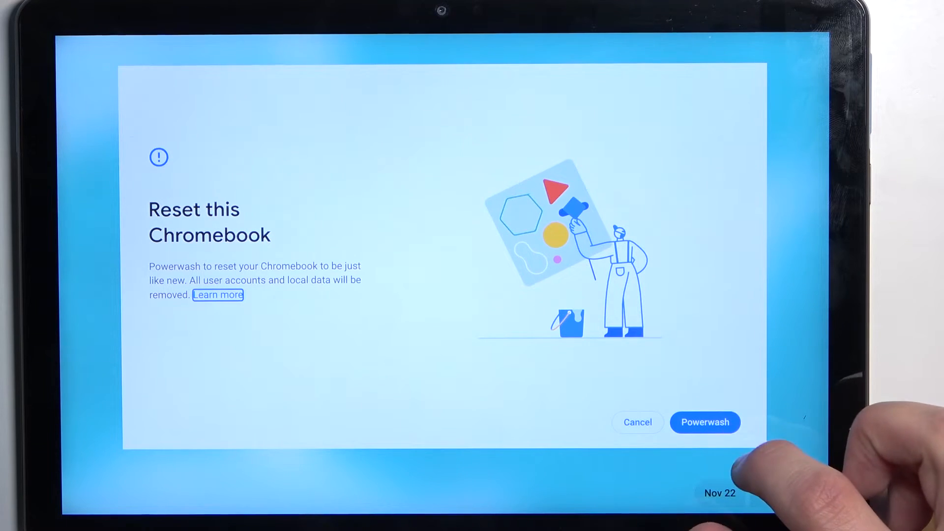
Step: Choose Powerwash and confirm erasing all accounts and local data
{"action": "left_click", "coordinate": [704, 422]}
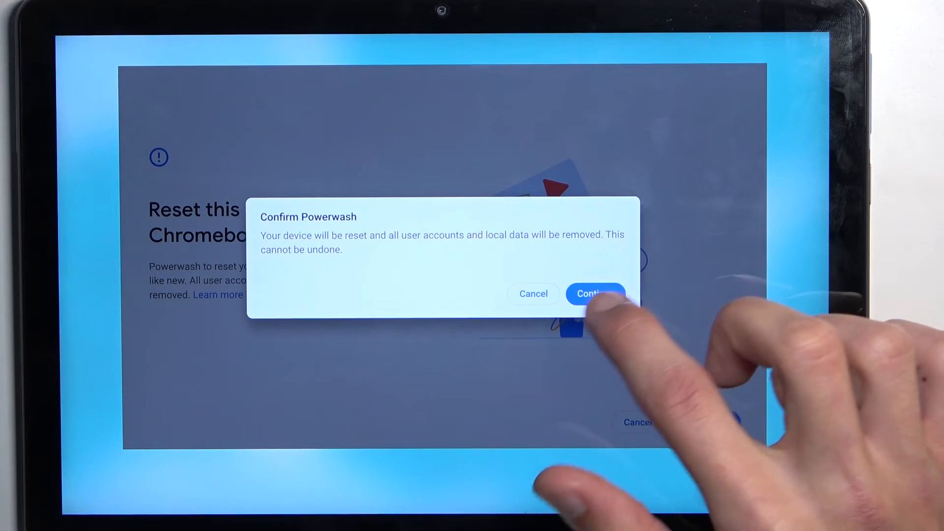
{"action": "left_click", "coordinate": [594, 294]}
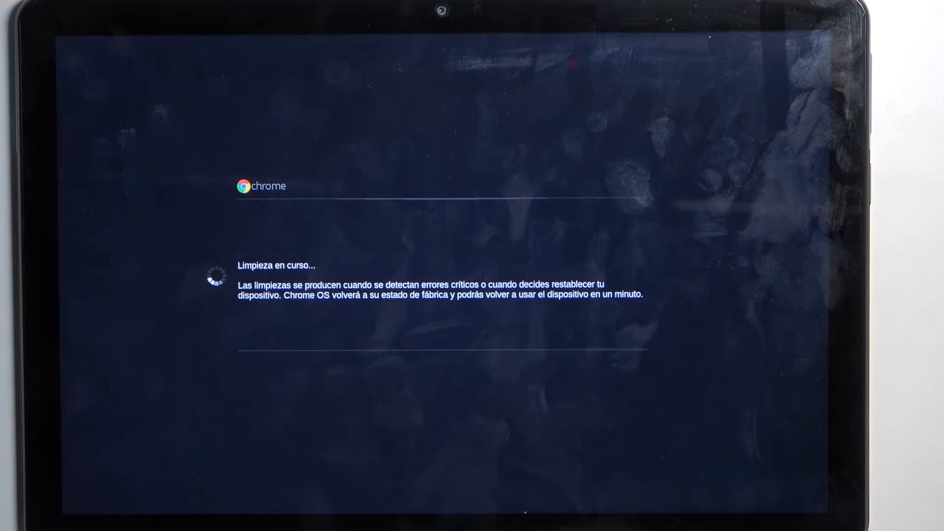